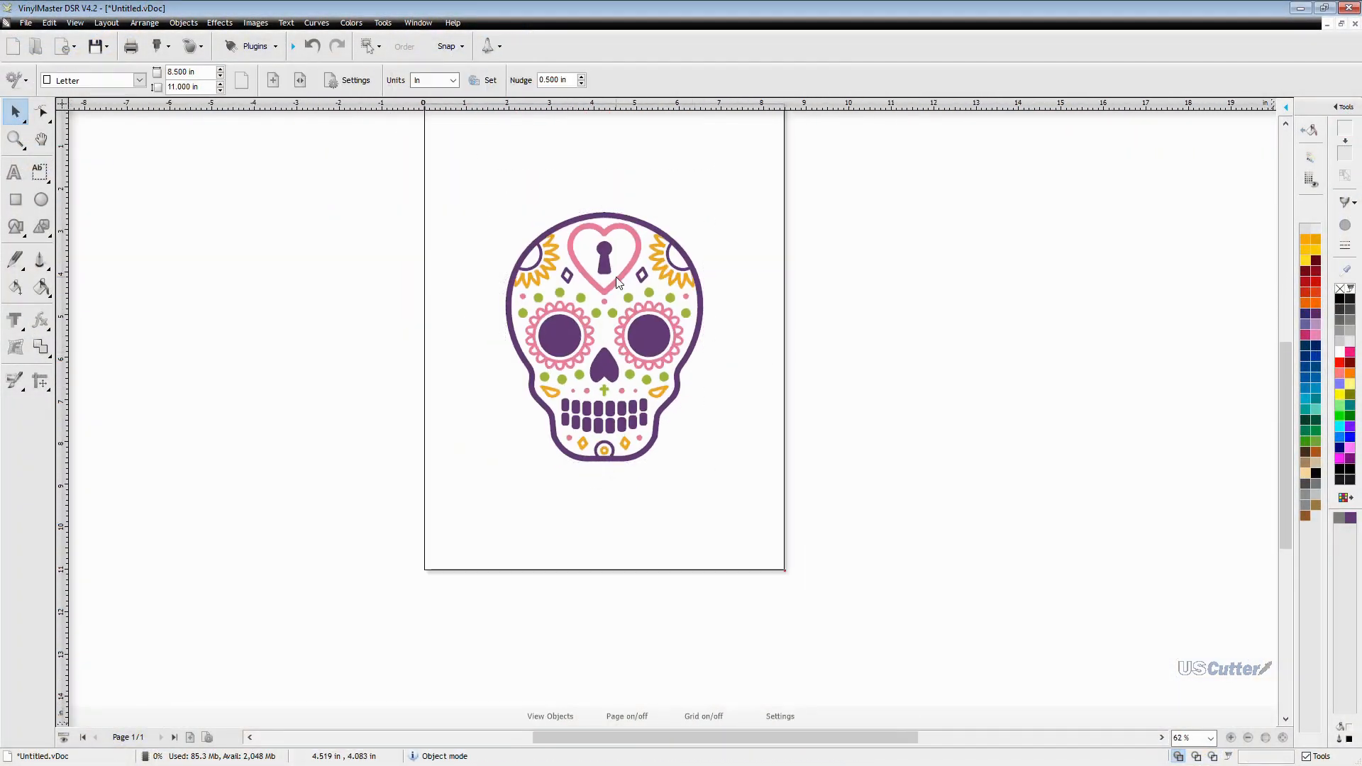
Select the sugar skull group and show the Create and Contour Cut options.
scroll(down, 3)
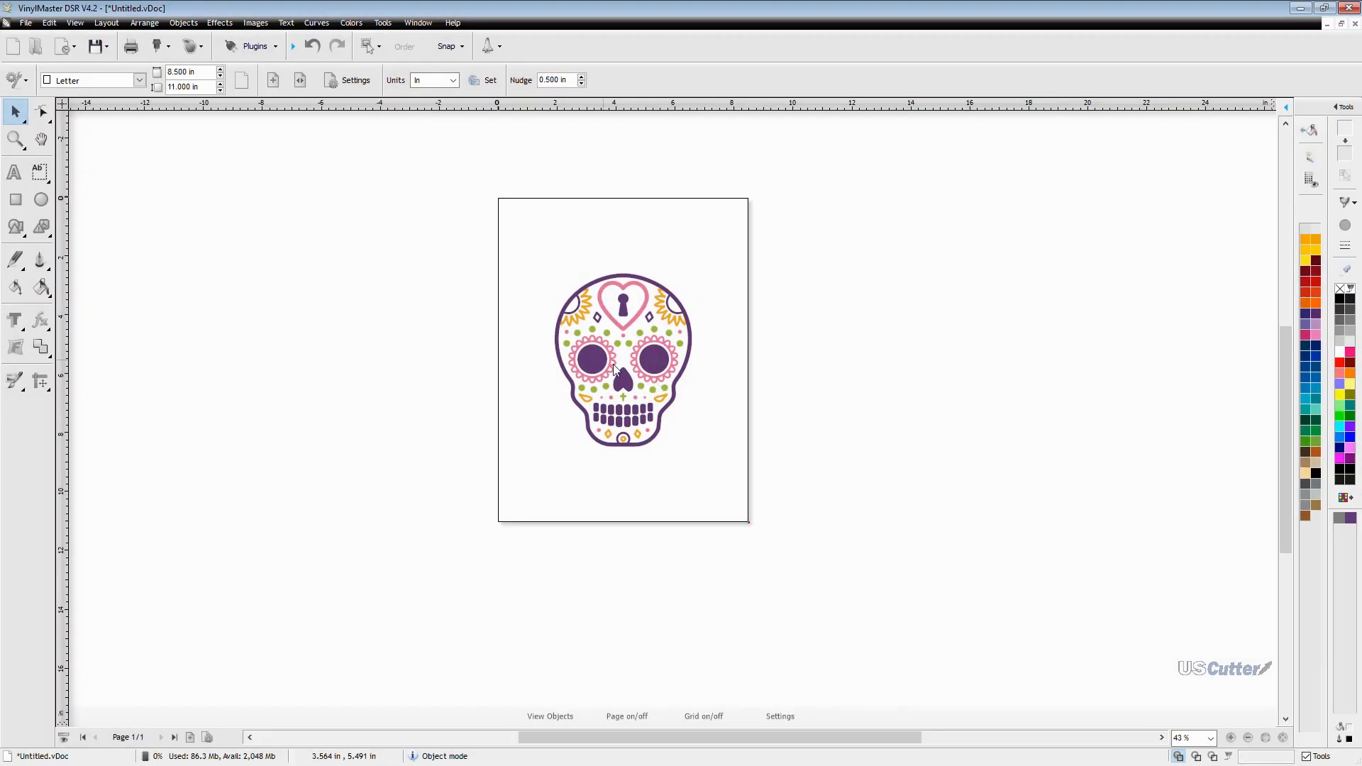
click(623, 359)
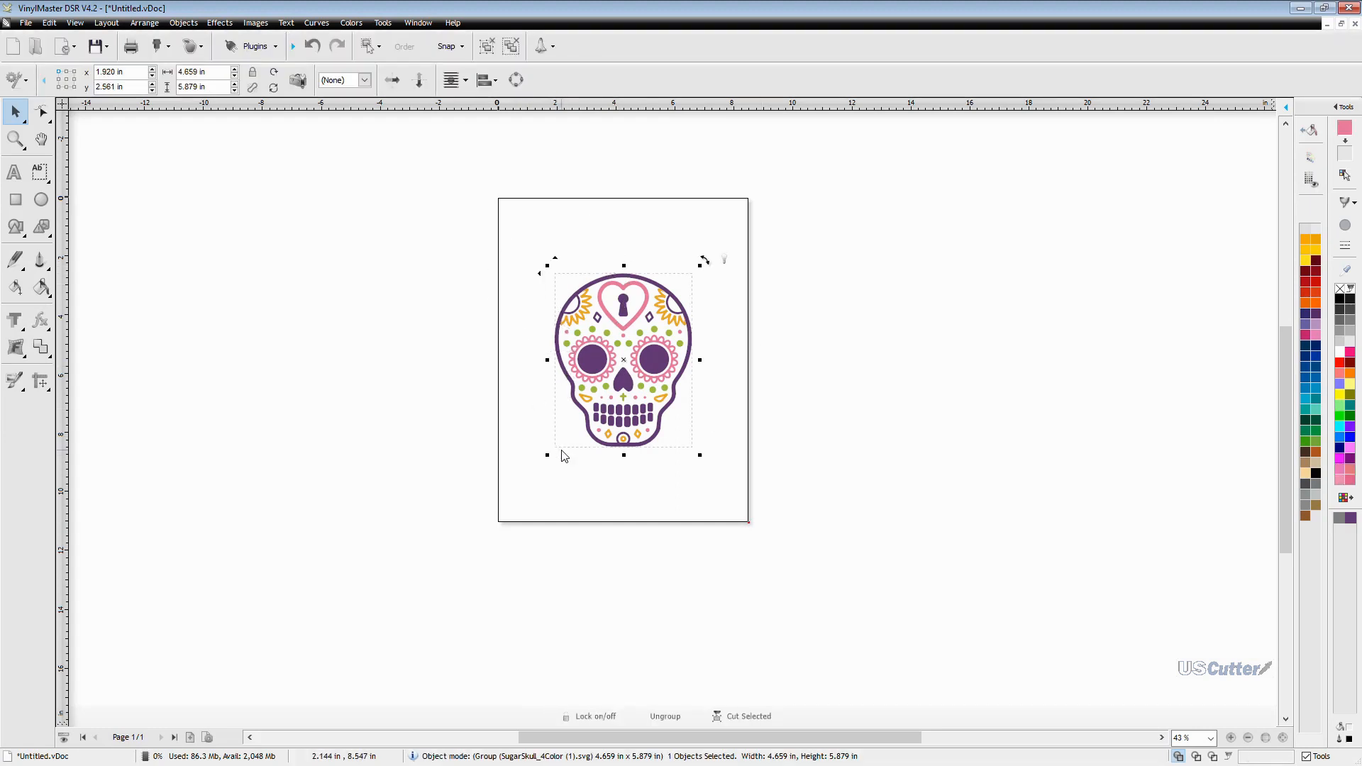
mouse_move(690, 449)
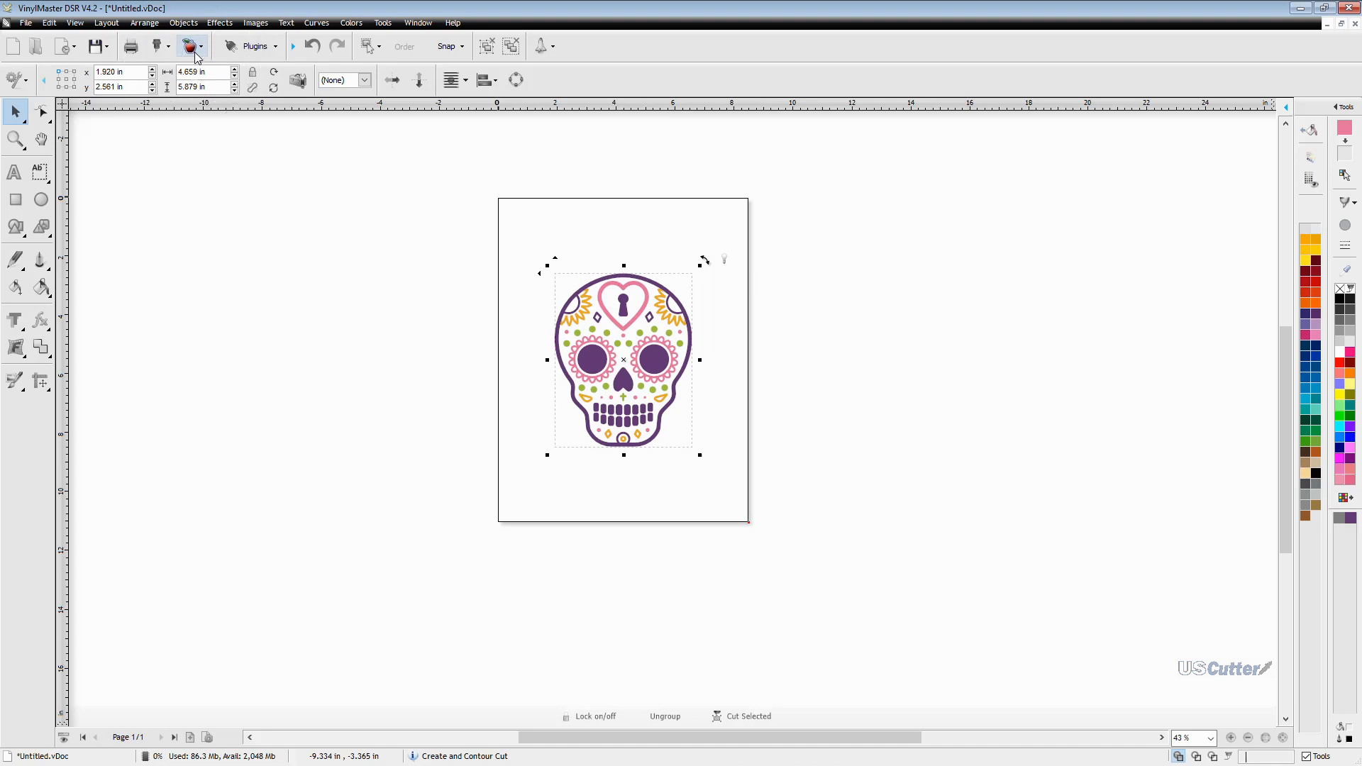
click(187, 46)
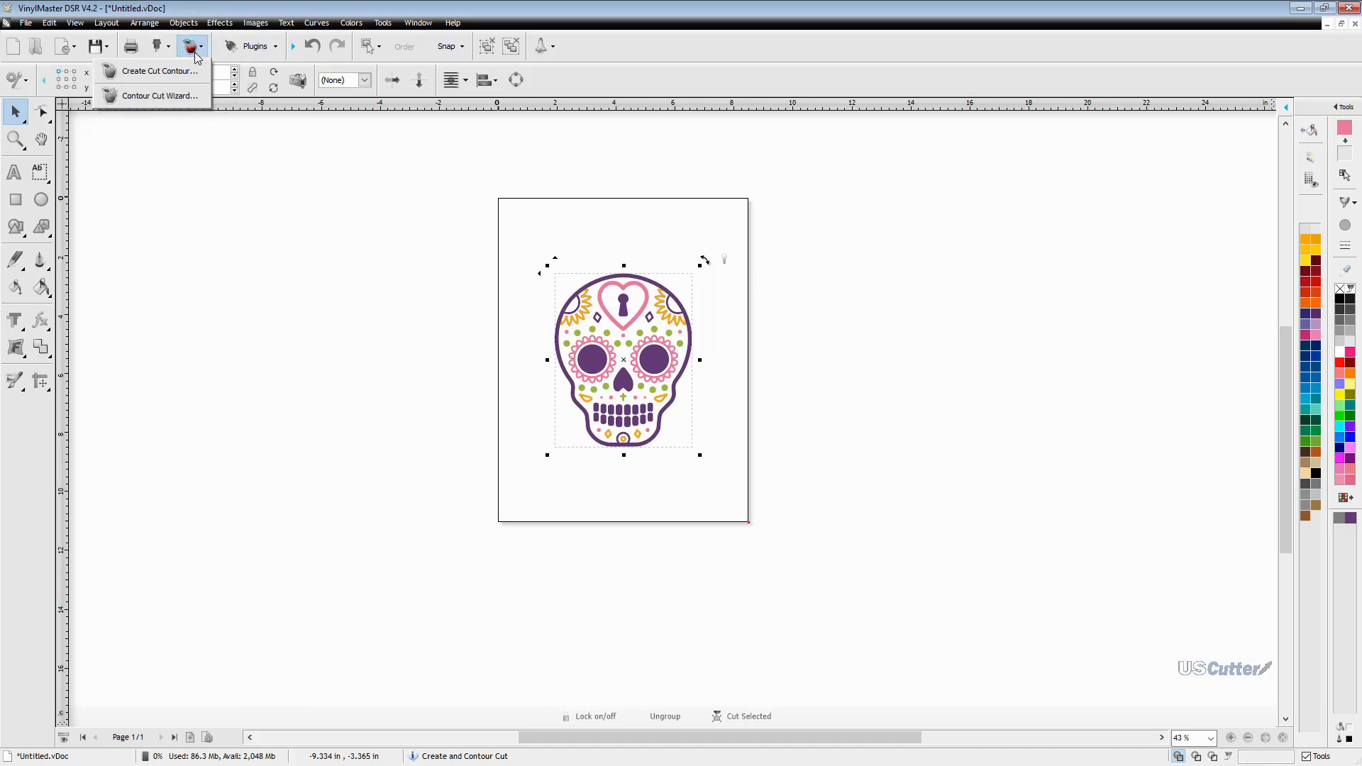
mouse_move(156, 70)
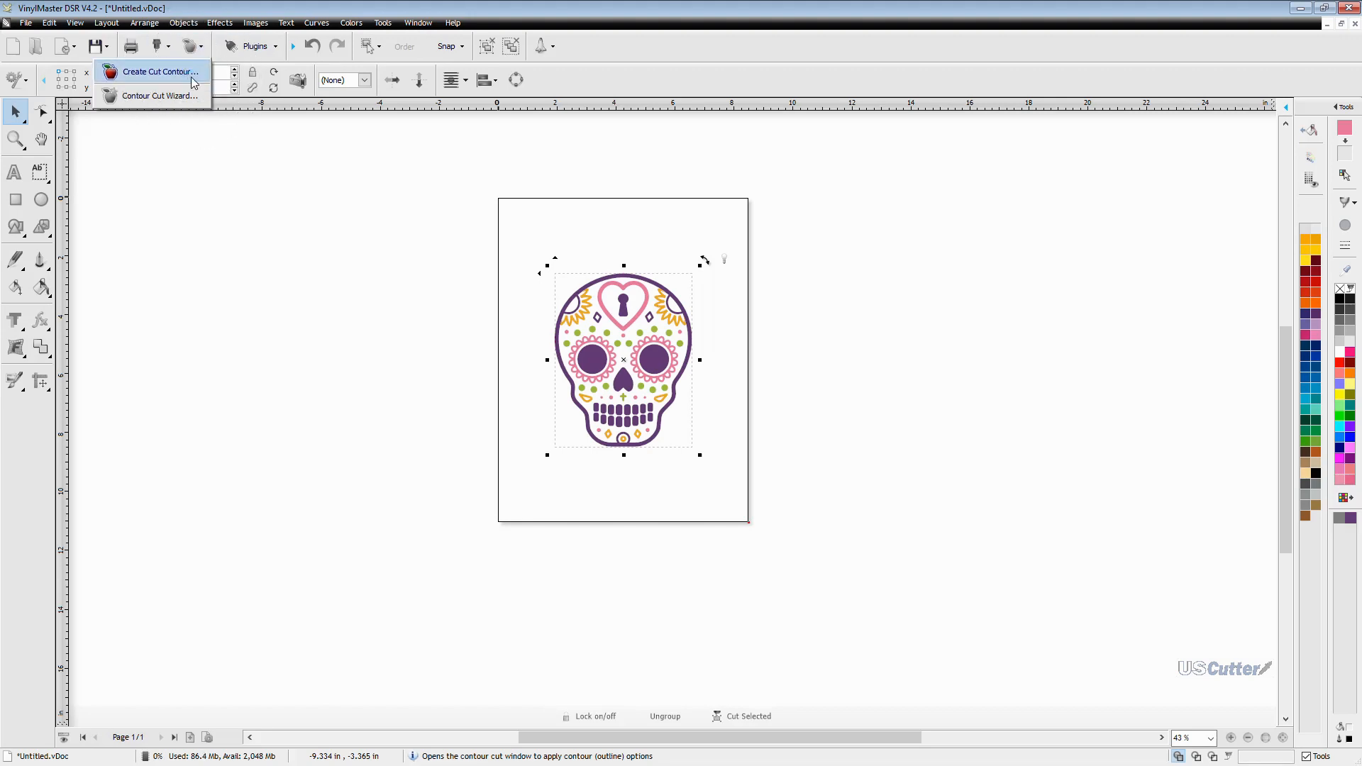
Create a cut contour around the skull with a -1.04% (-0.061 in) outline offset.
click(159, 72)
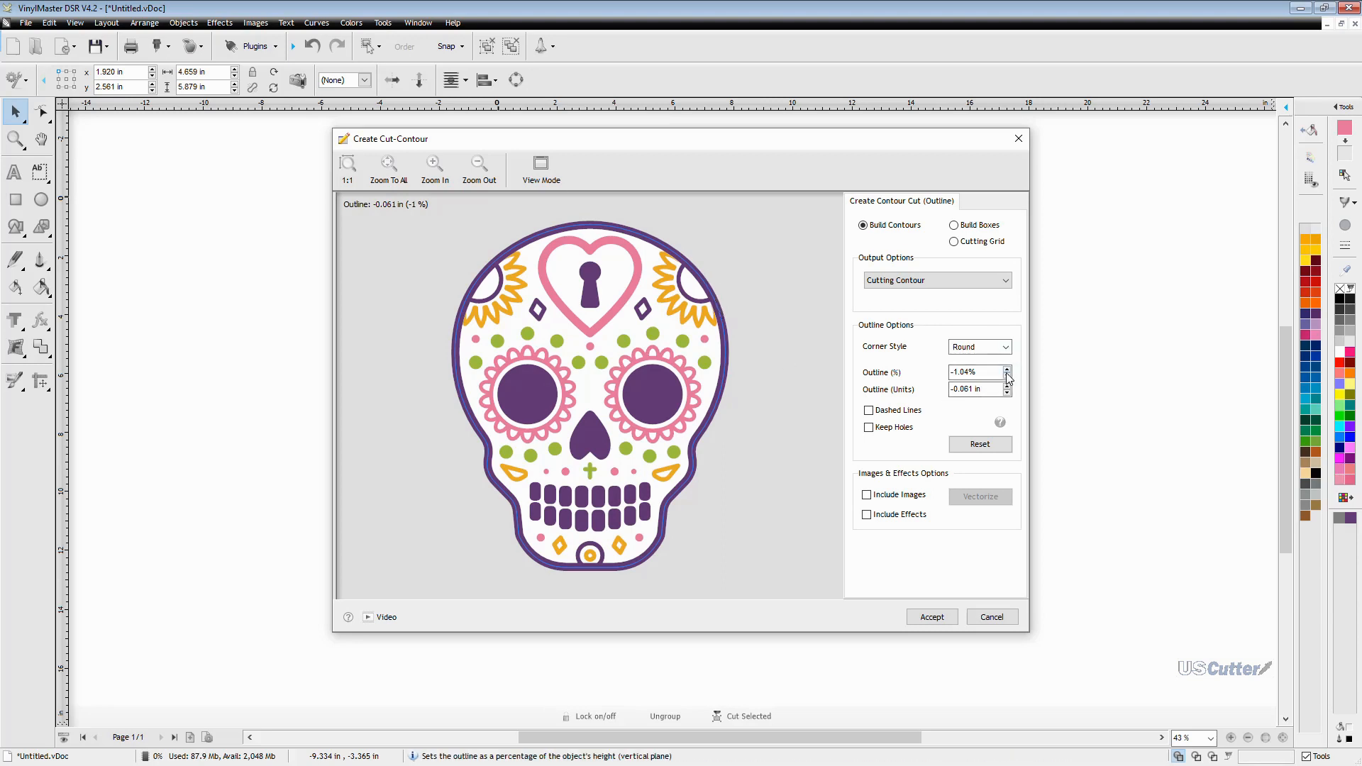
click(1007, 368)
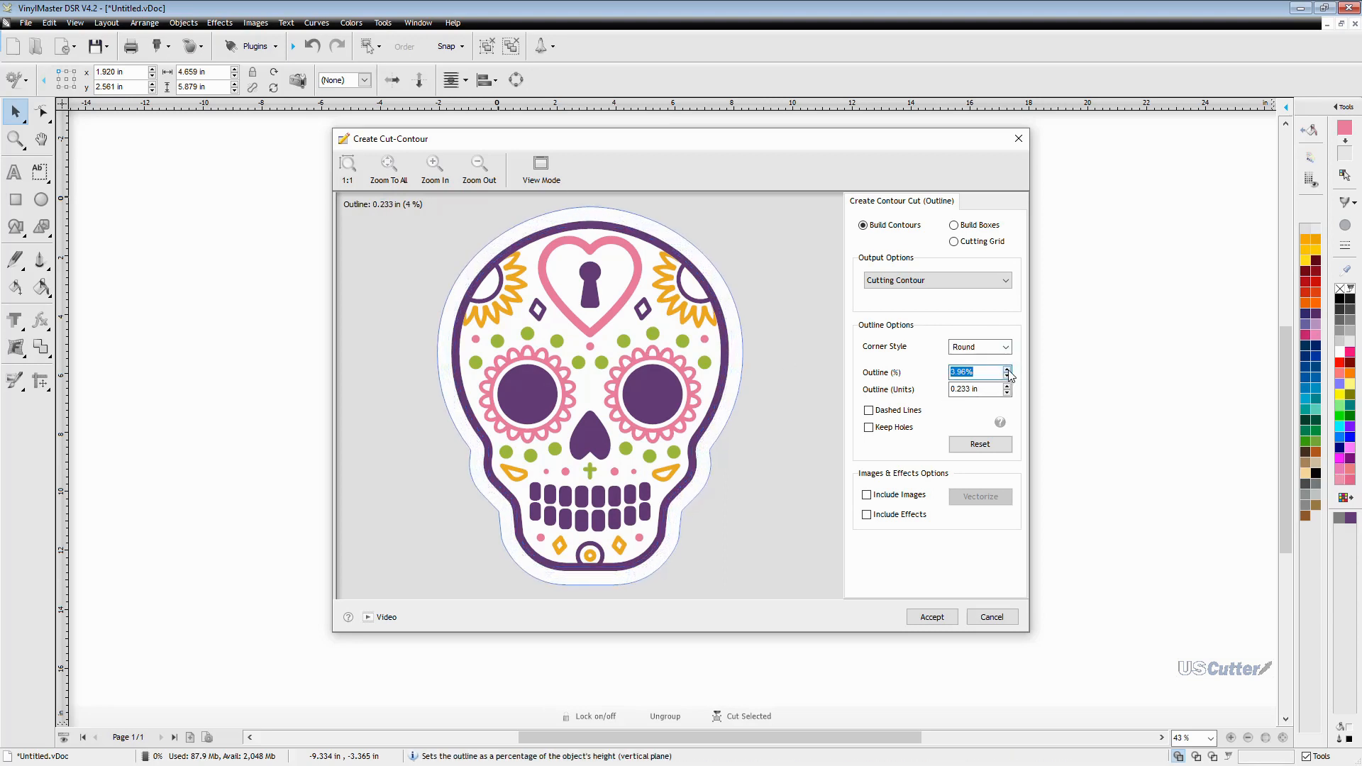
click(1007, 368)
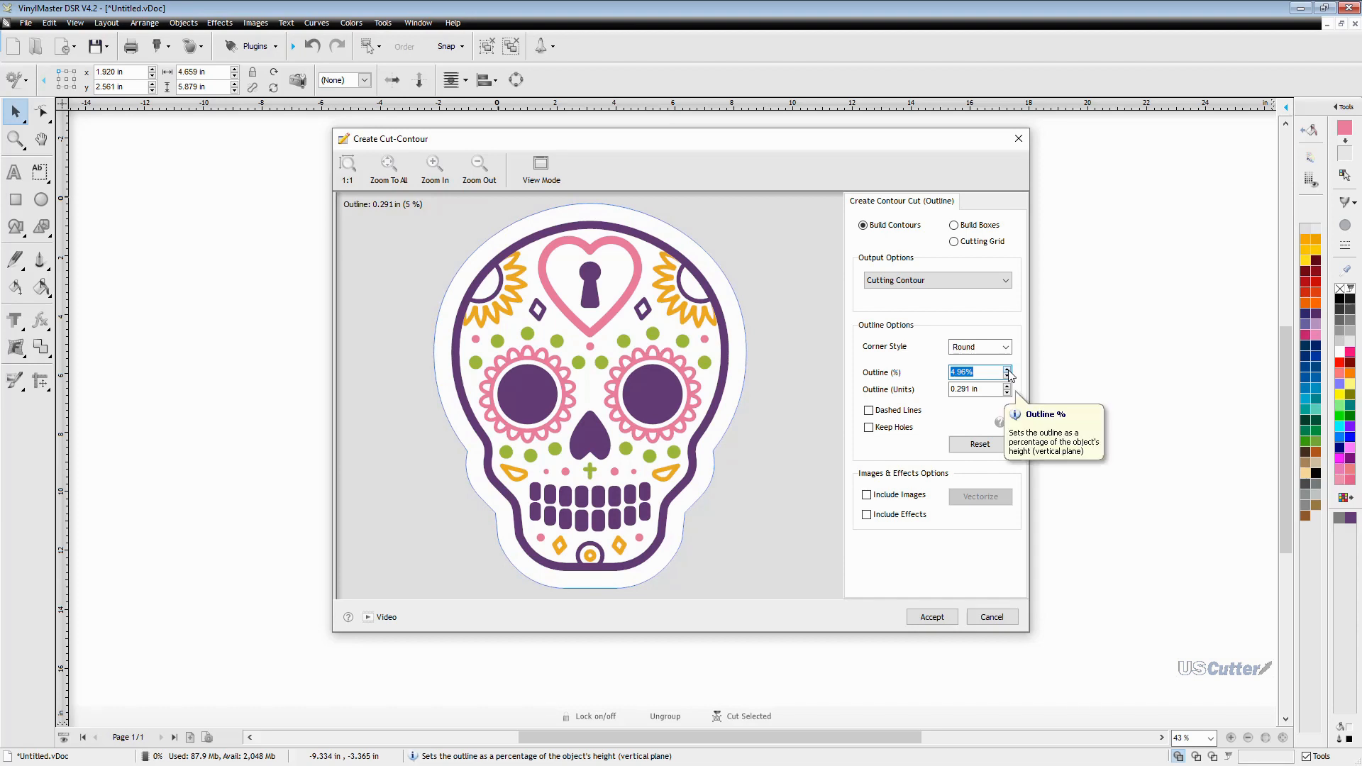
click(1007, 376)
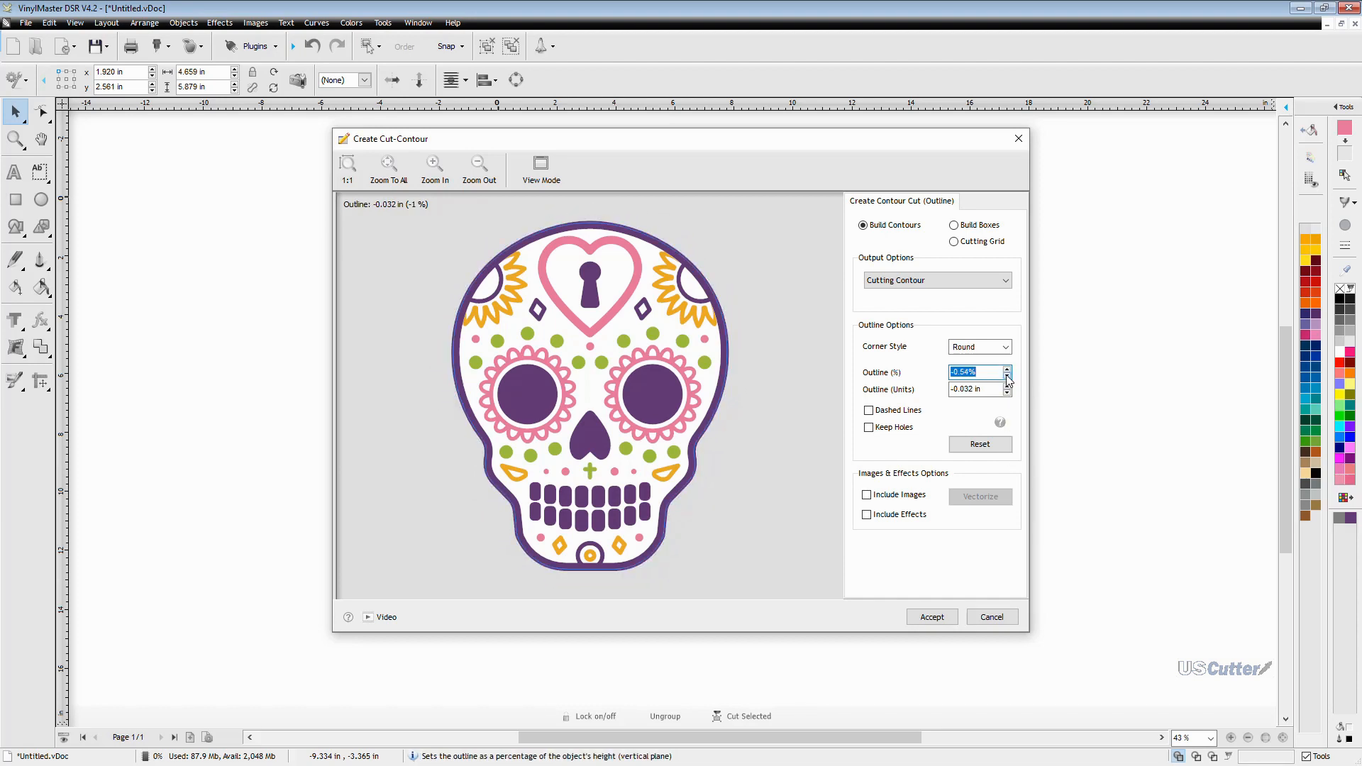
click(1007, 376)
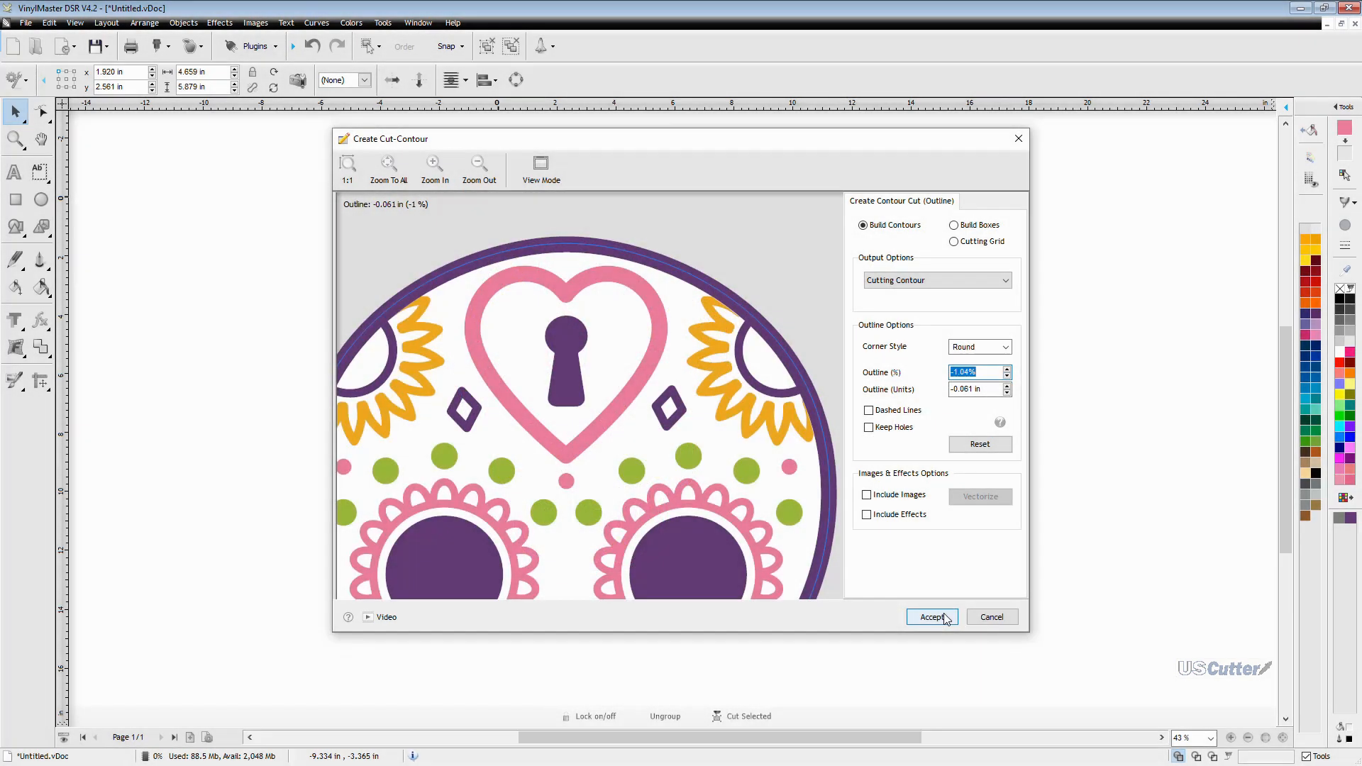
click(930, 617)
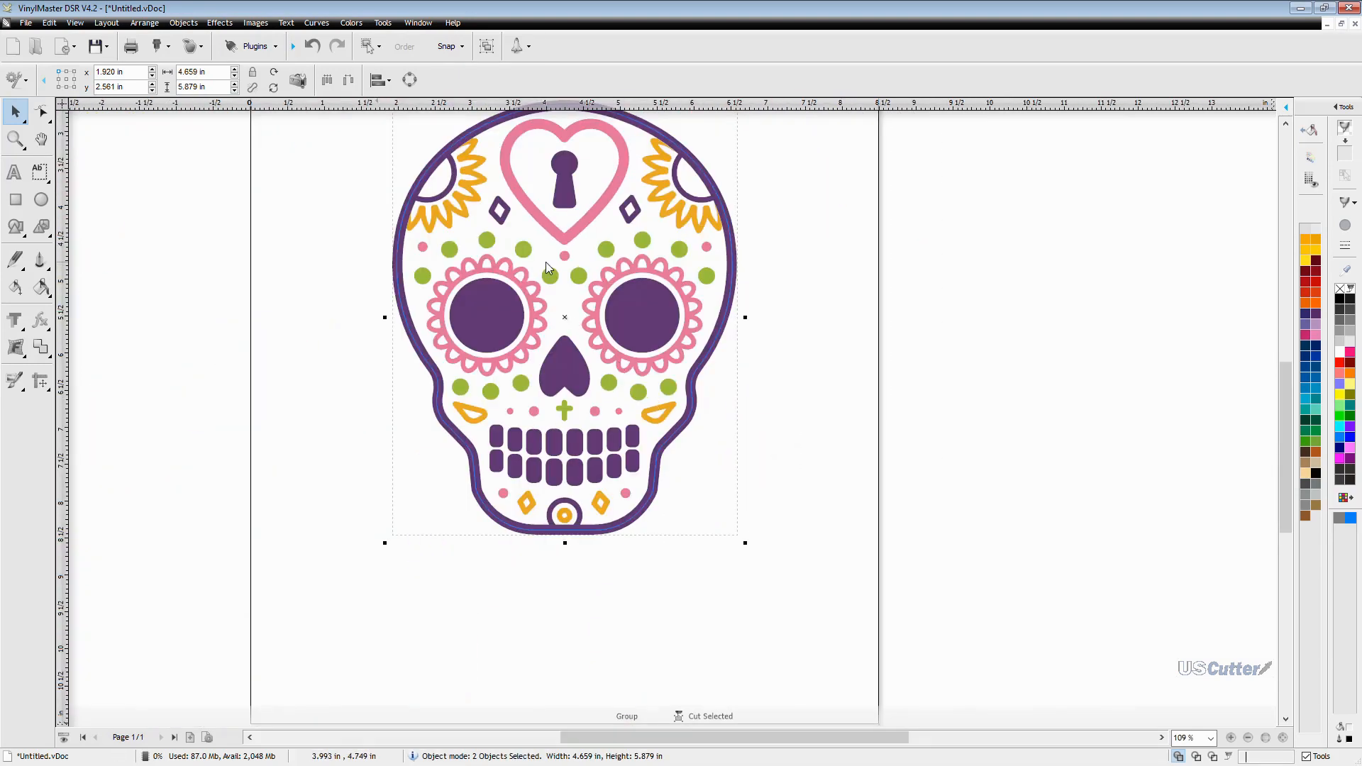
Zoom to the whole page and reopen the contour cut options.
click(187, 46)
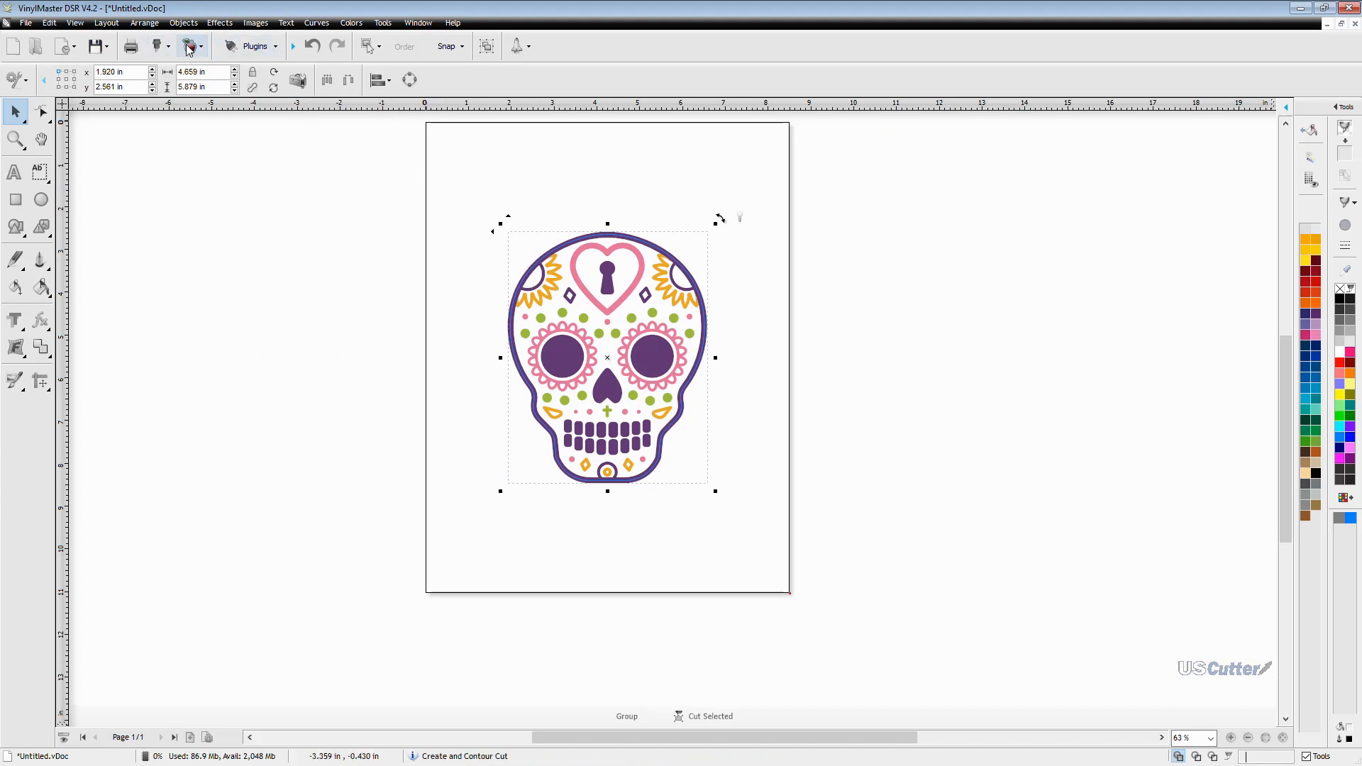
click(187, 46)
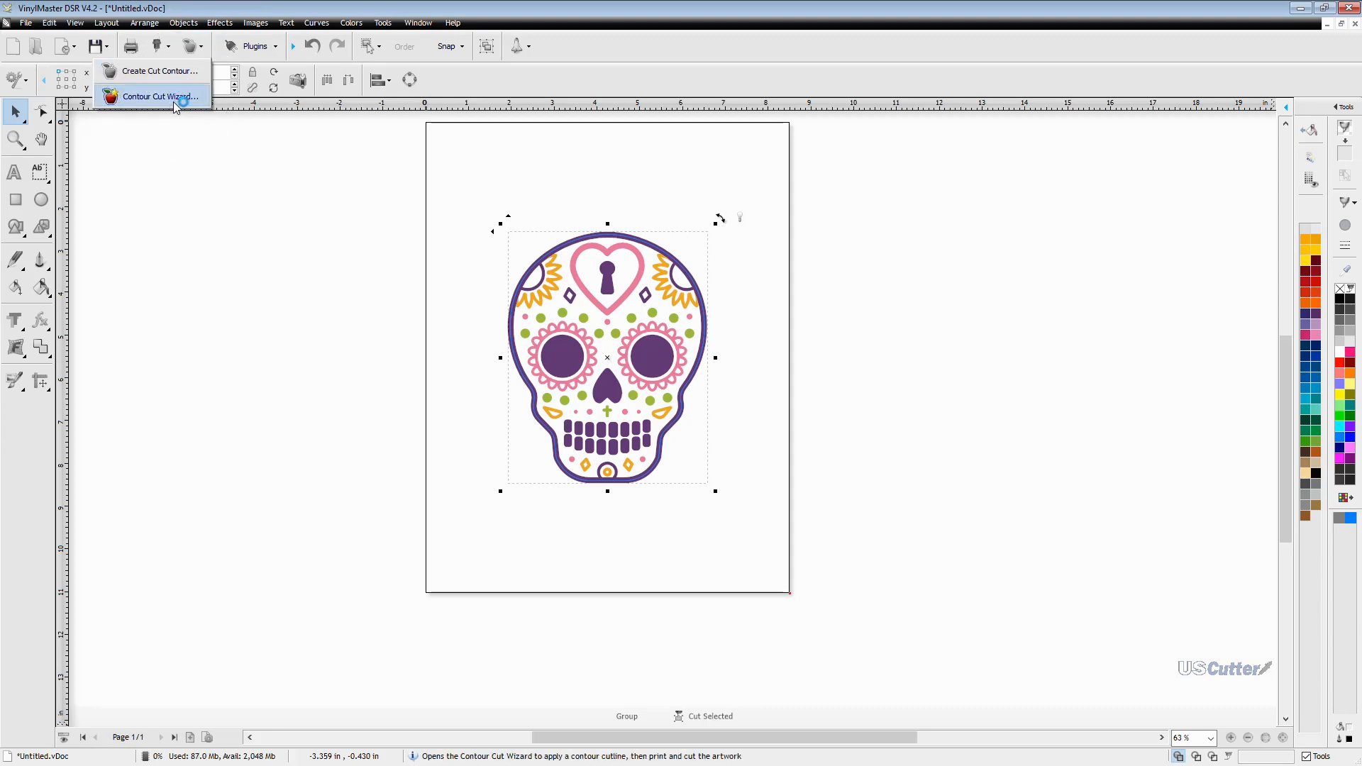
Start the Contour Cut Wizard for a PrismCut P28, previewing marks but keeping L-Shape (Default).
click(160, 96)
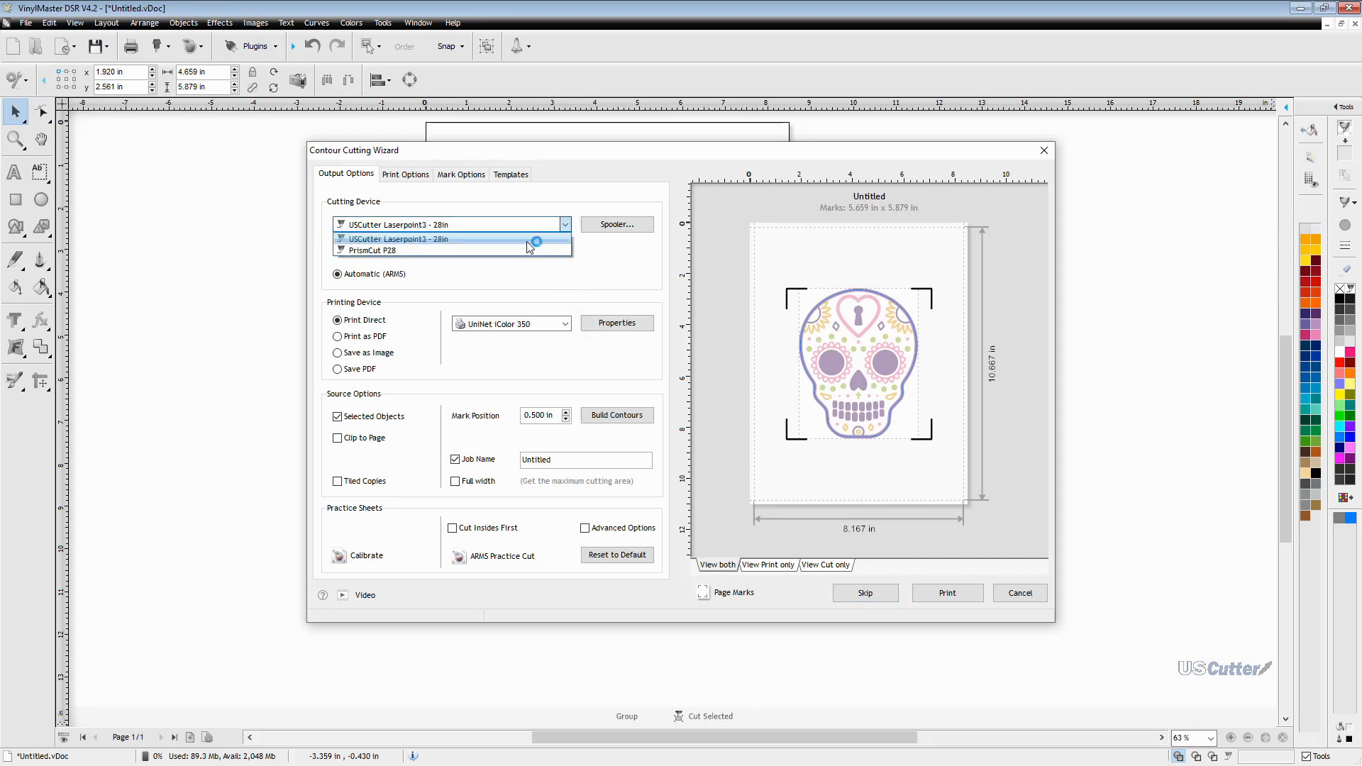
click(372, 250)
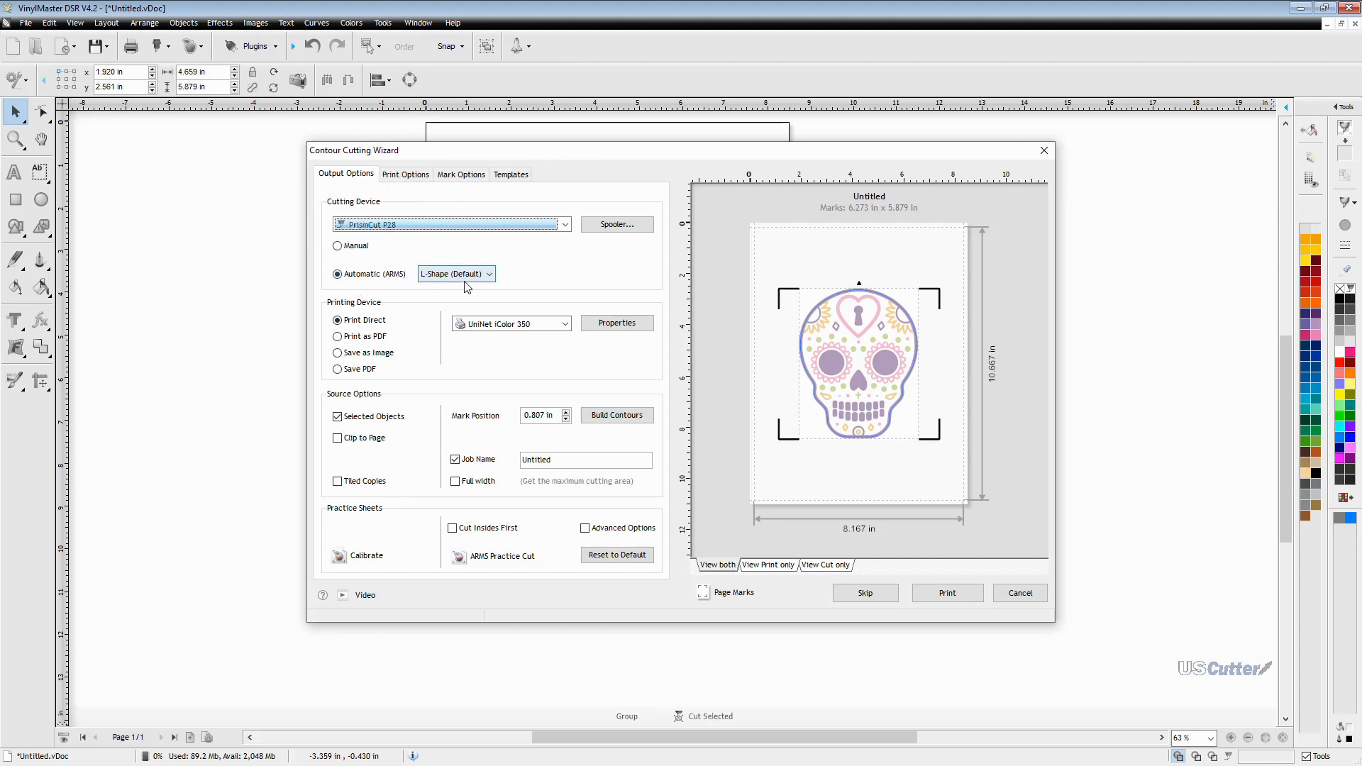
click(456, 273)
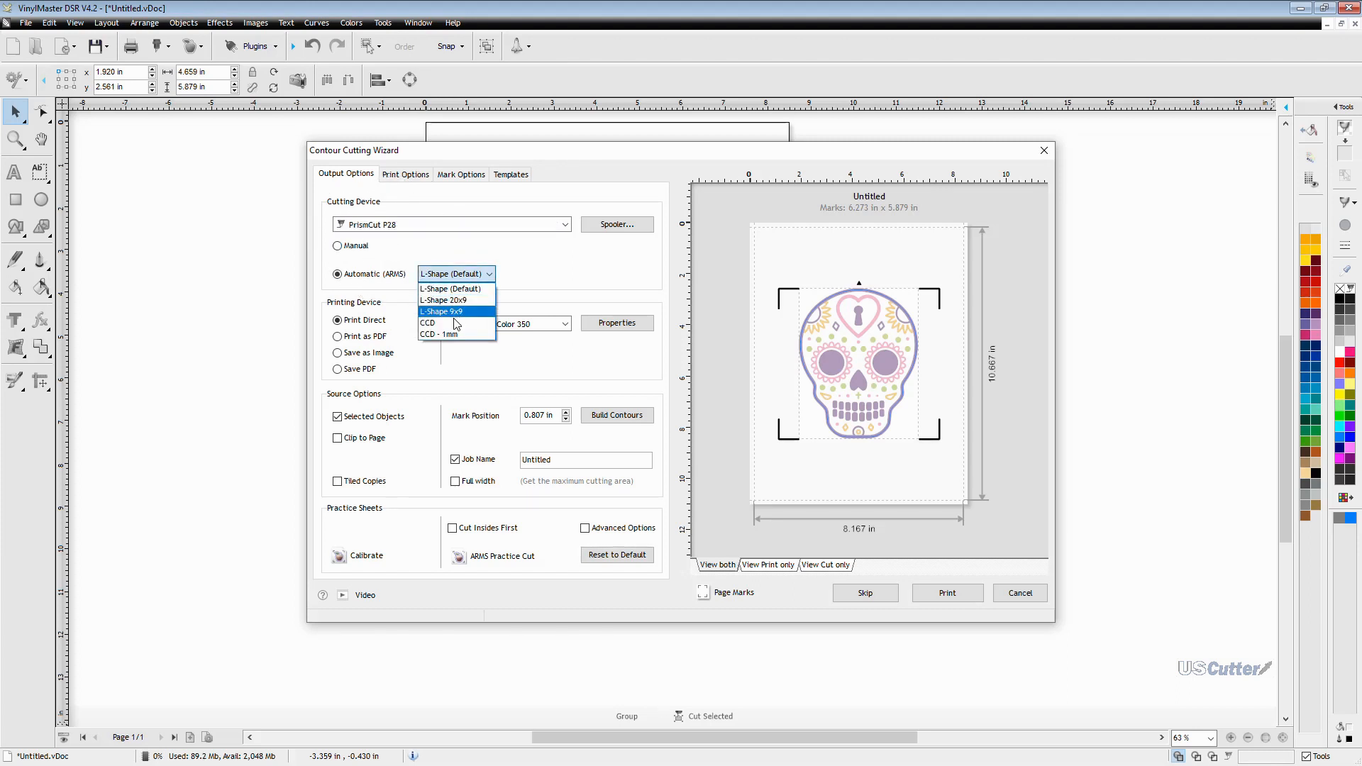
click(427, 322)
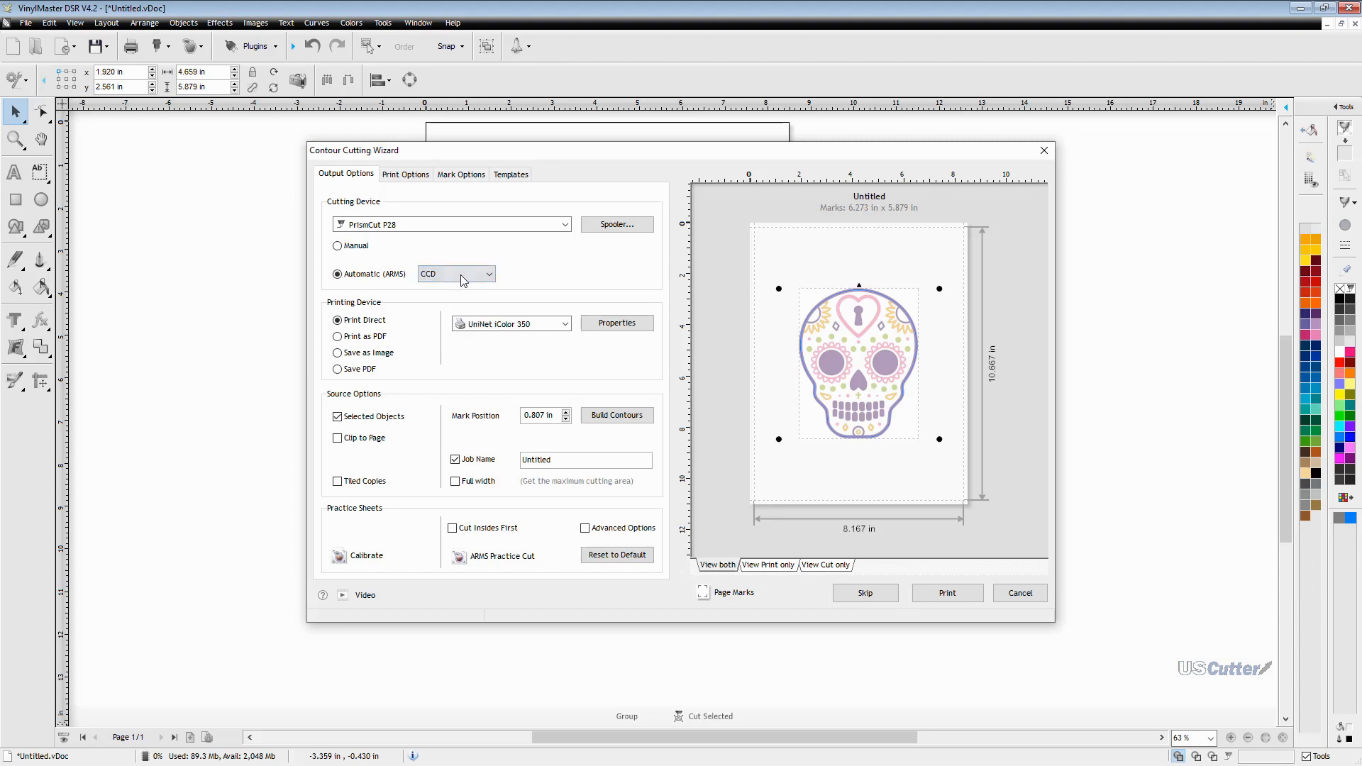
click(487, 274)
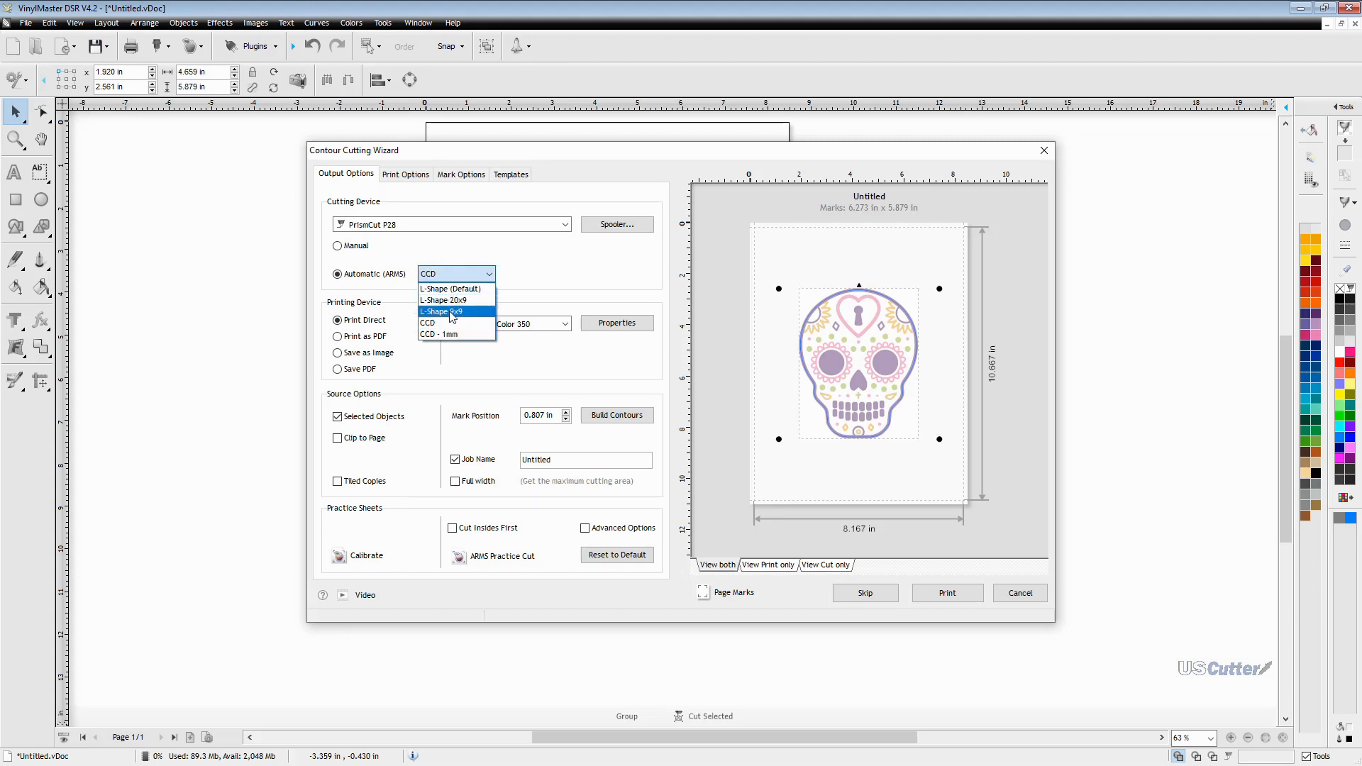
click(444, 312)
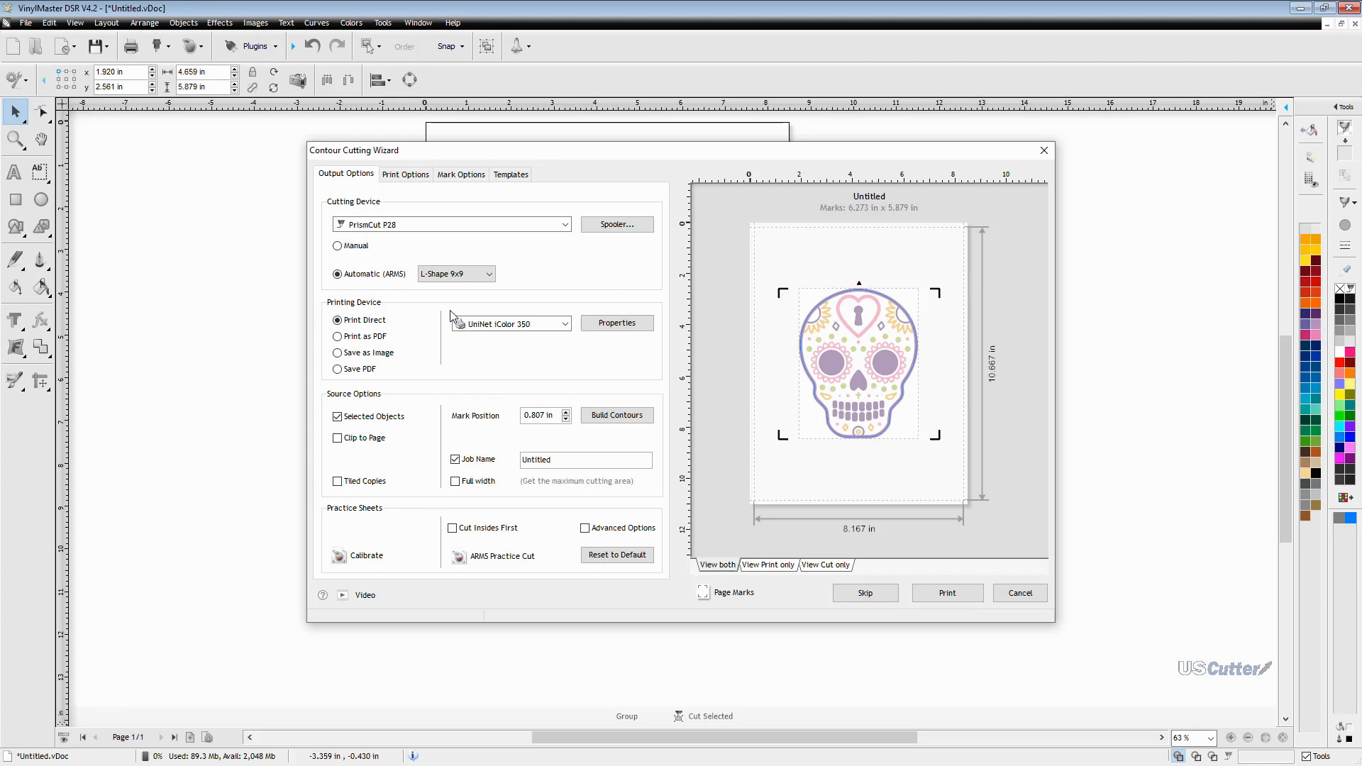
click(456, 274)
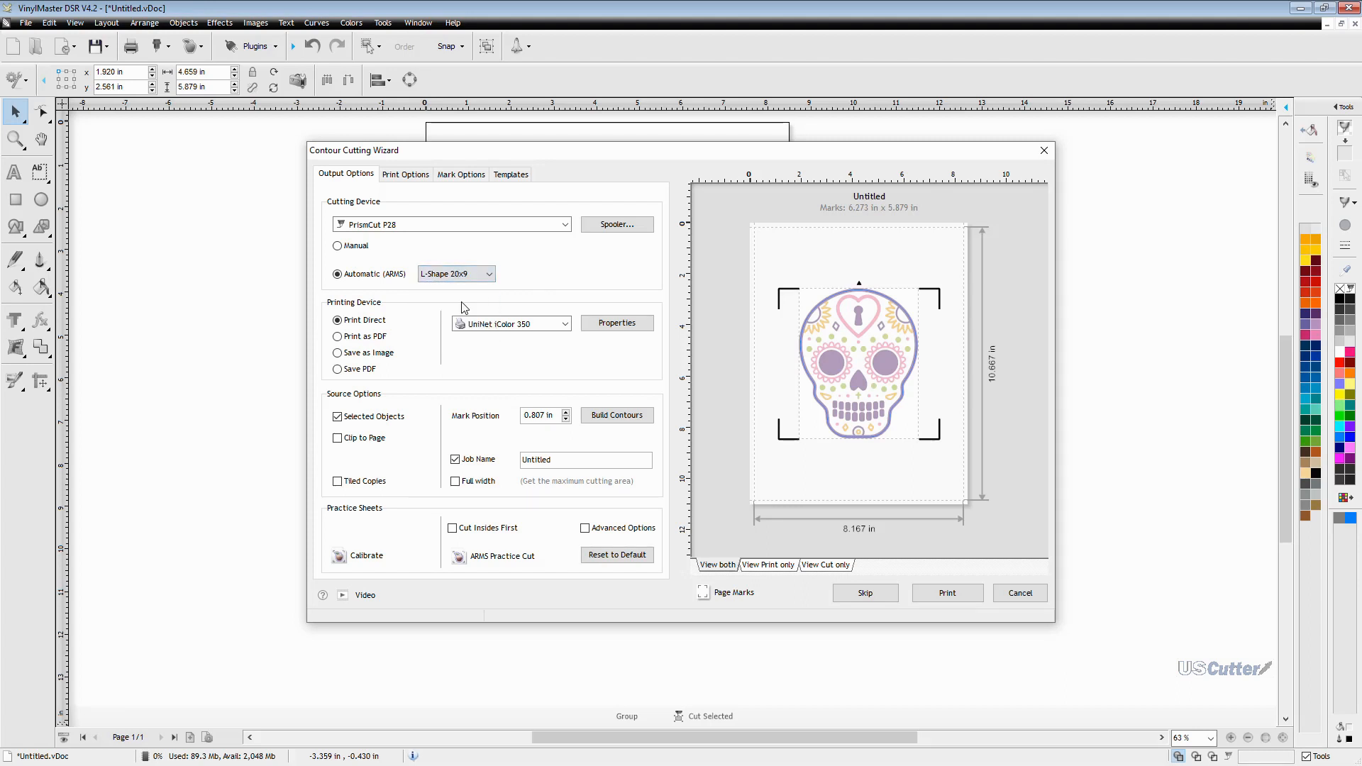
click(456, 274)
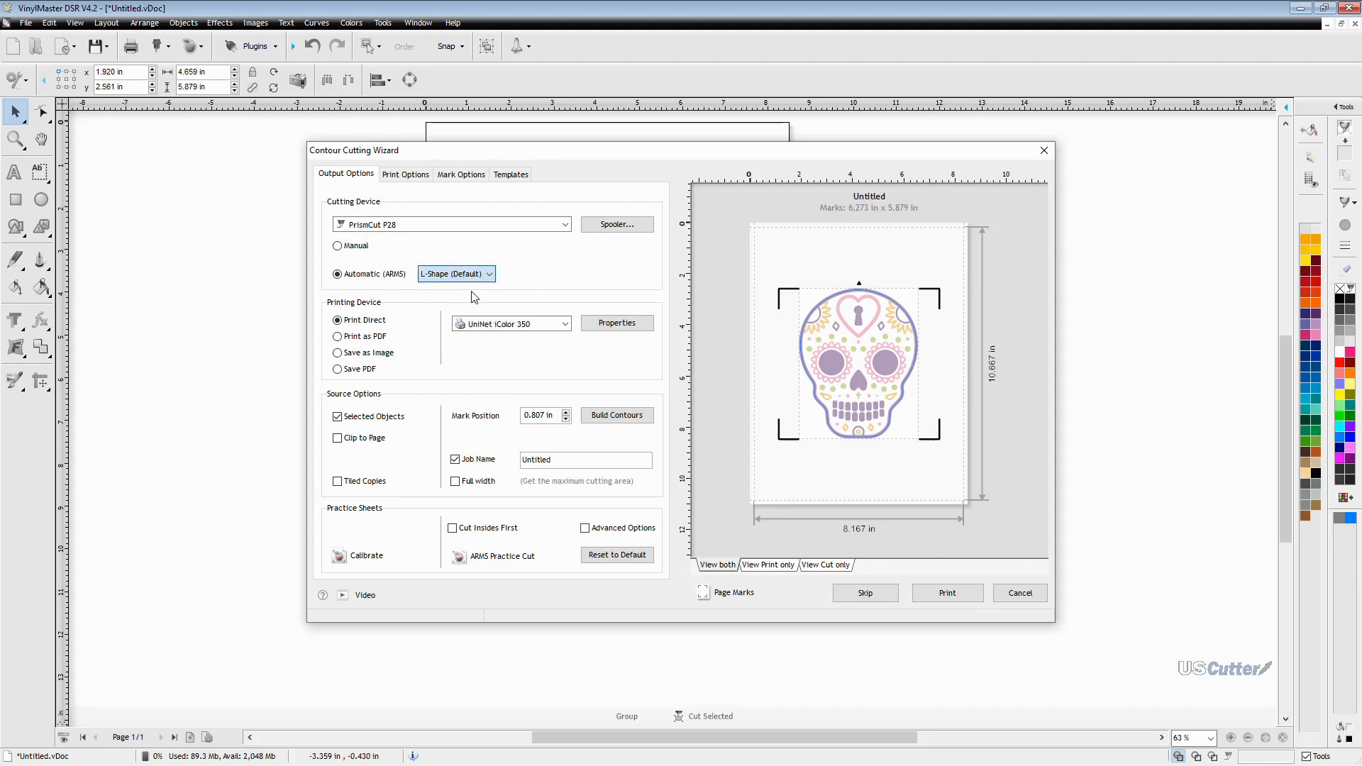
click(456, 274)
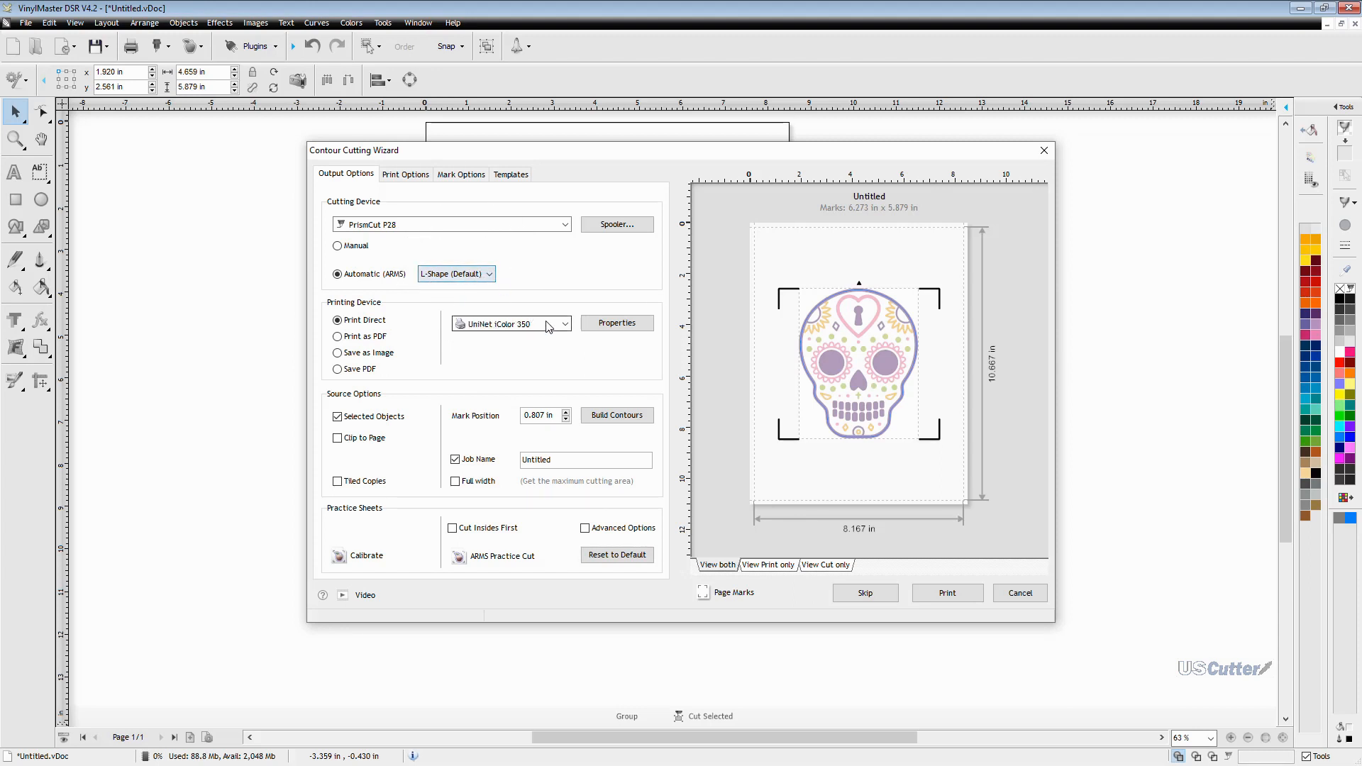
Print on Little Ghost (HP Color LaserJet) and send the cut job to Vinyl Spooler.
click(564, 324)
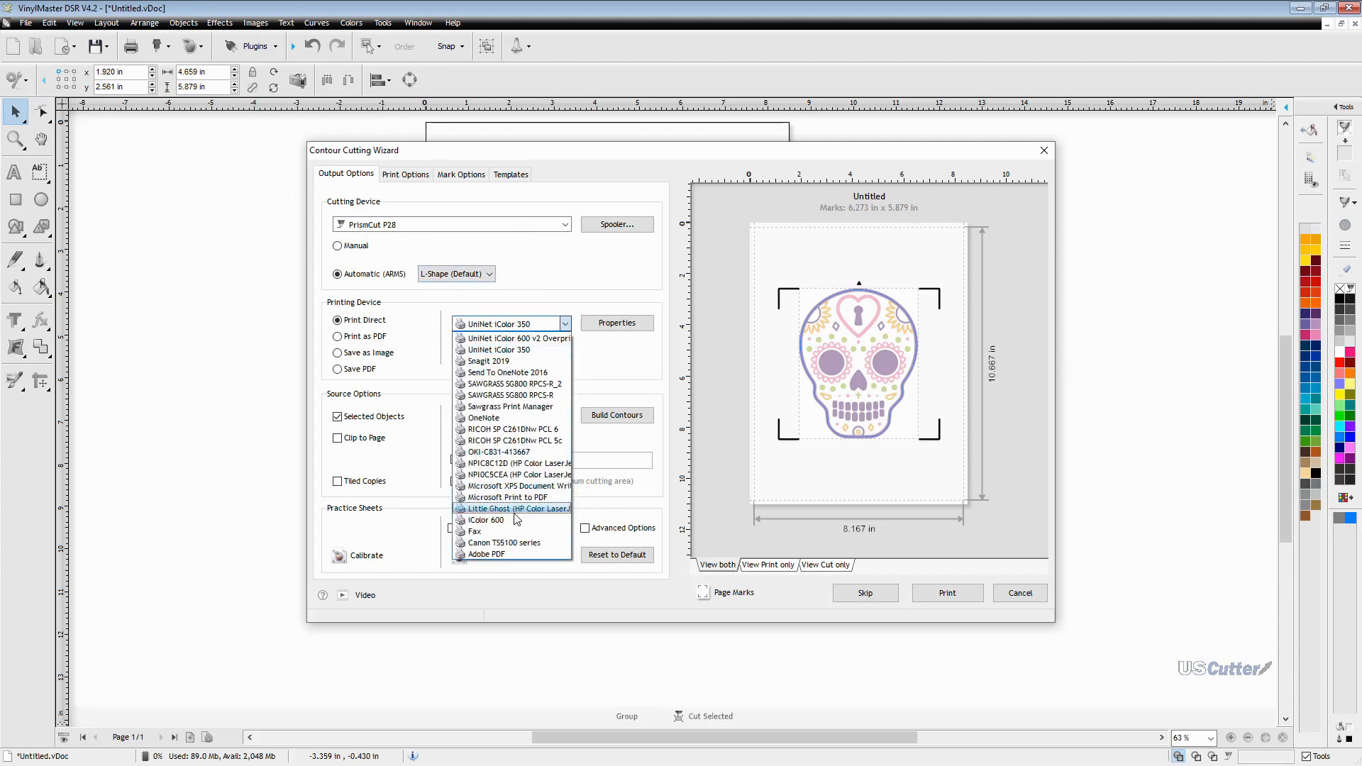
click(511, 508)
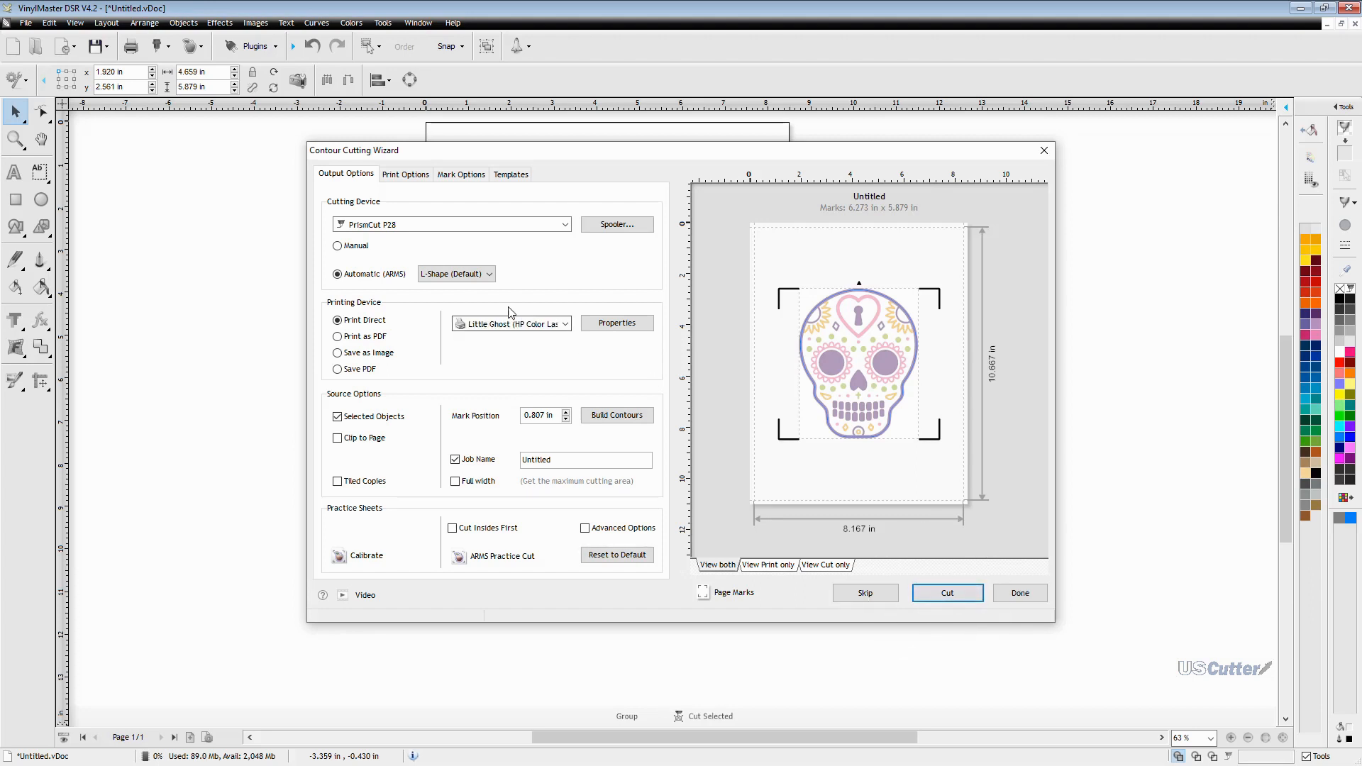
mouse_move(1043, 487)
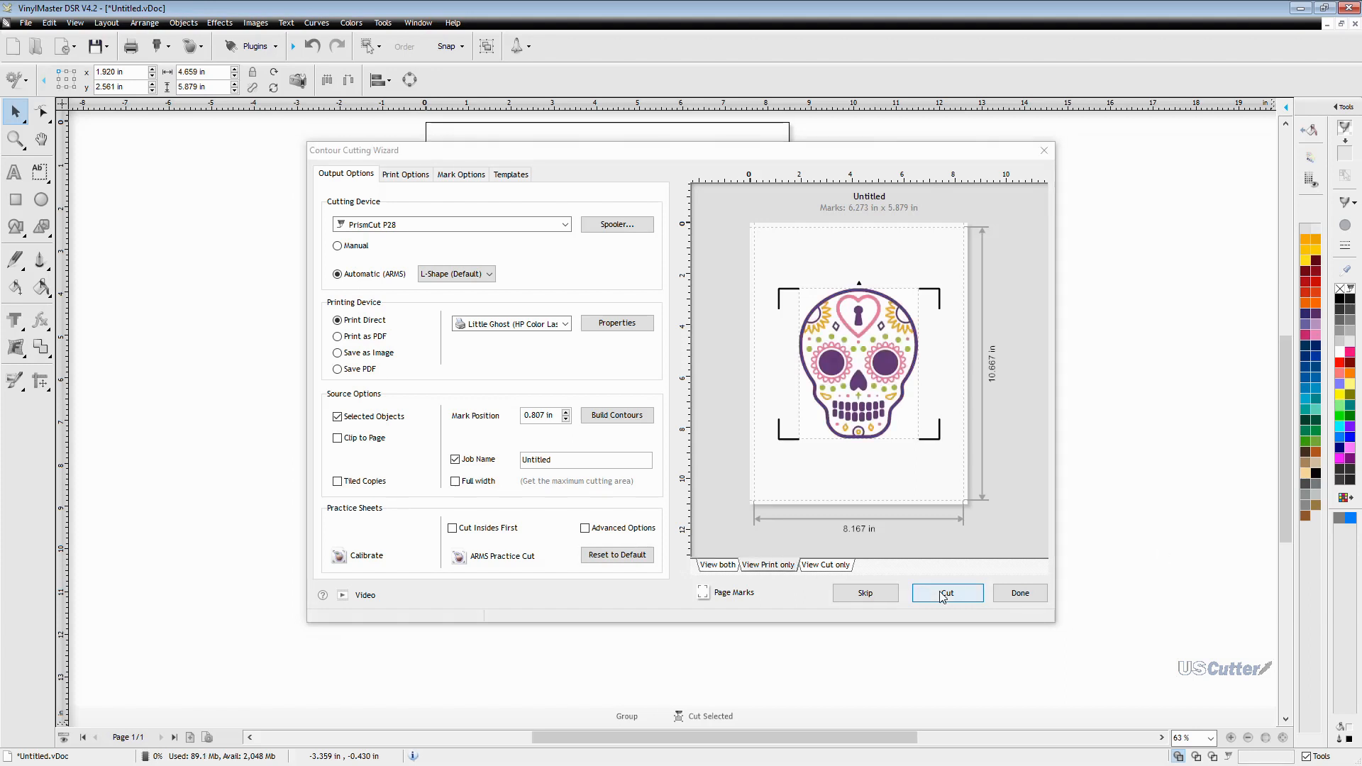
click(945, 592)
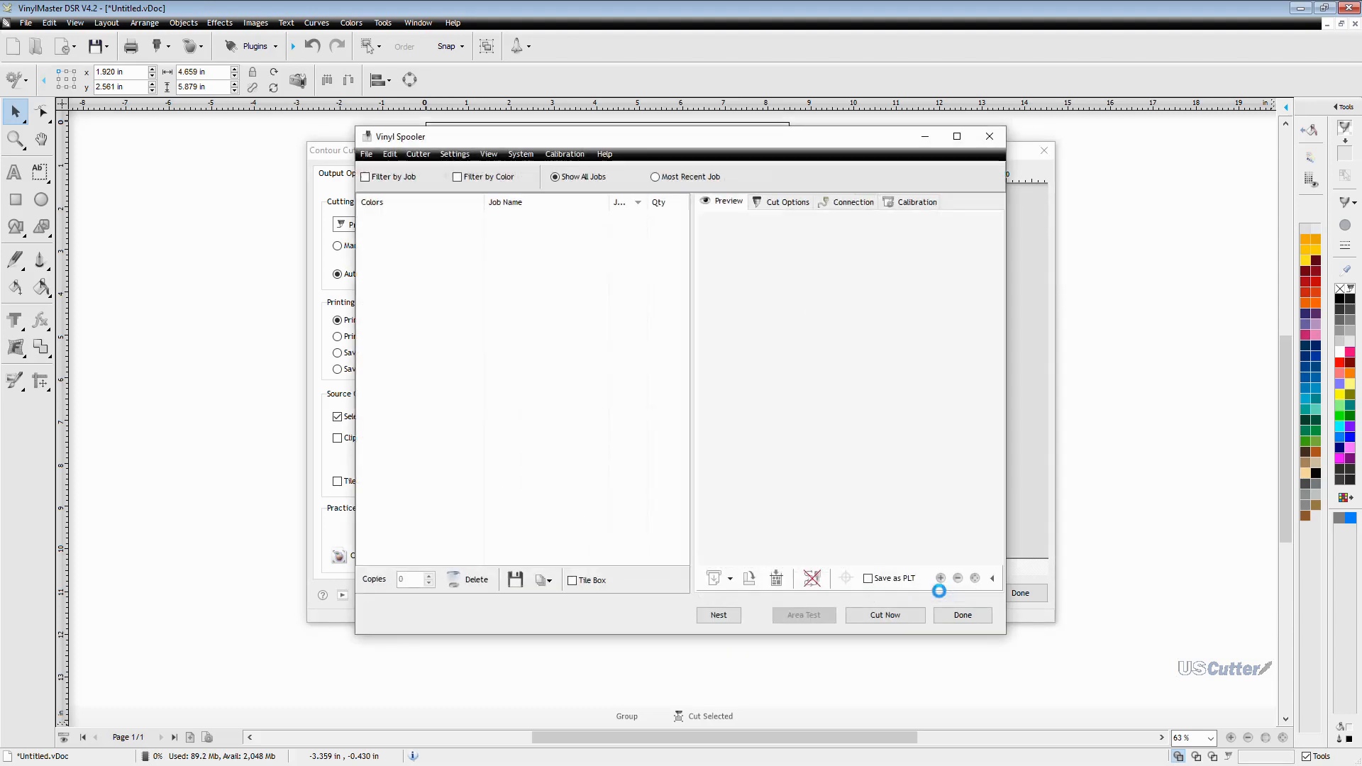